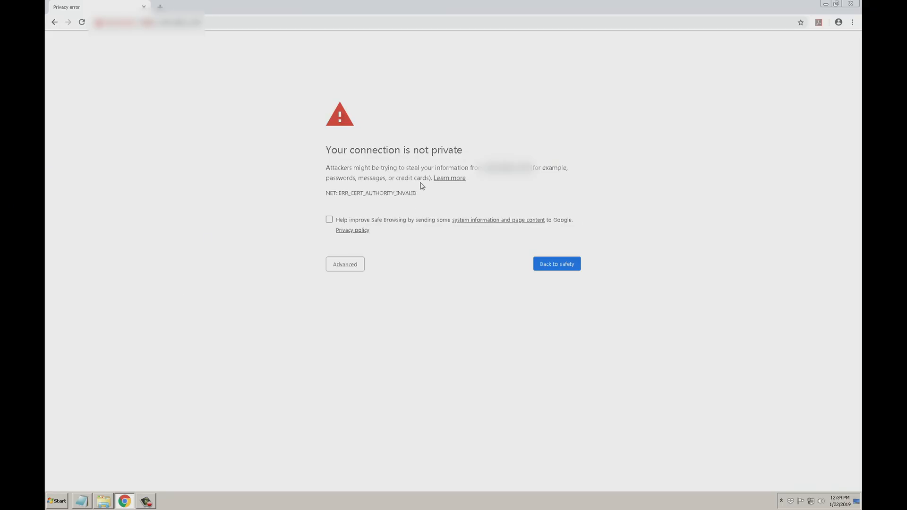
pyautogui.moveTo(436, 181)
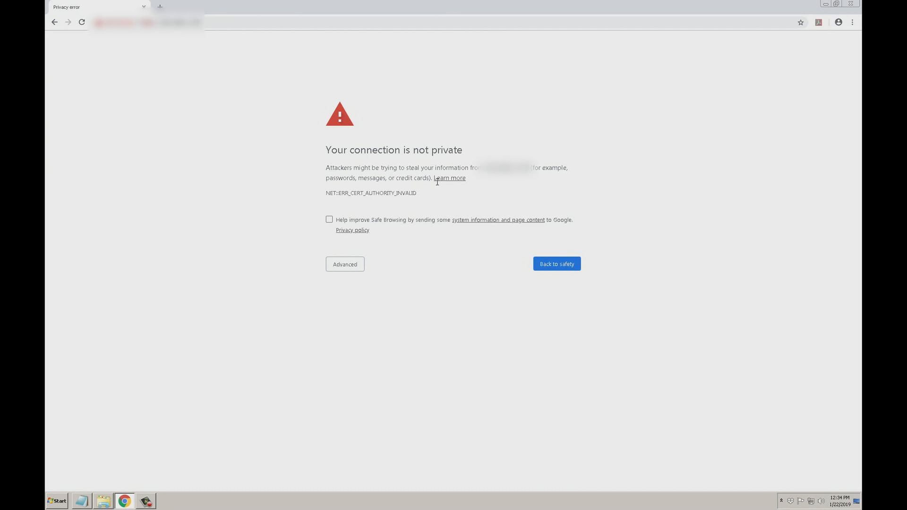
# Bypass Chrome's certificate warning to reach the printer's Remote Manager / Copy Center page
pyautogui.click(345, 264)
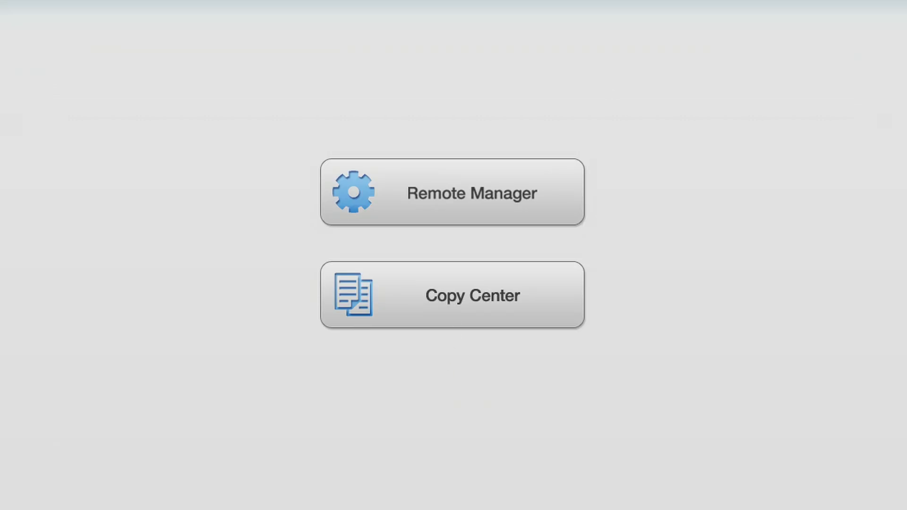
# In Copy Center's Config, register 'PDG_VID2' as the file name prefix and confirm
pyautogui.click(453, 295)
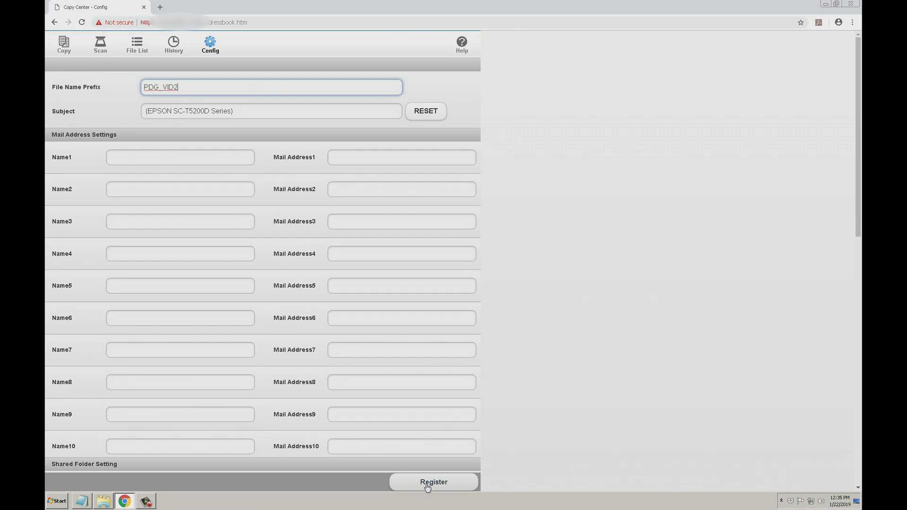
pyautogui.click(433, 482)
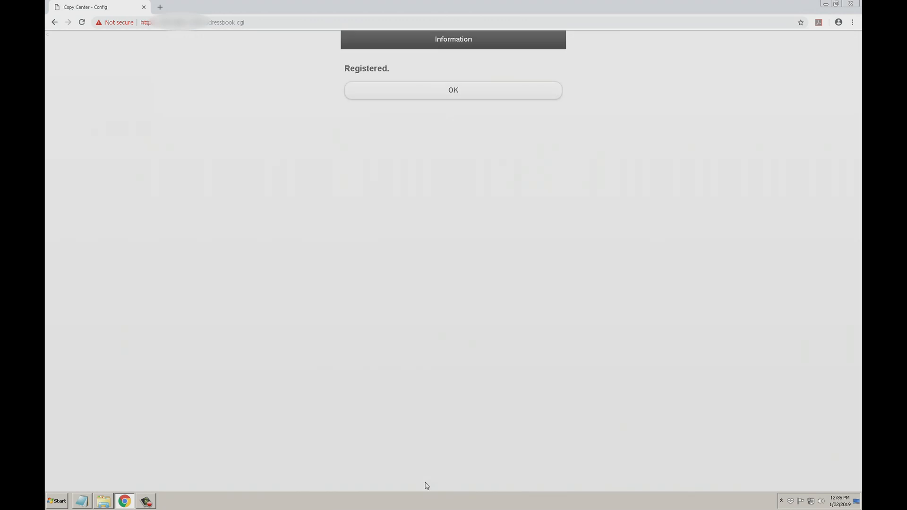
pyautogui.click(453, 90)
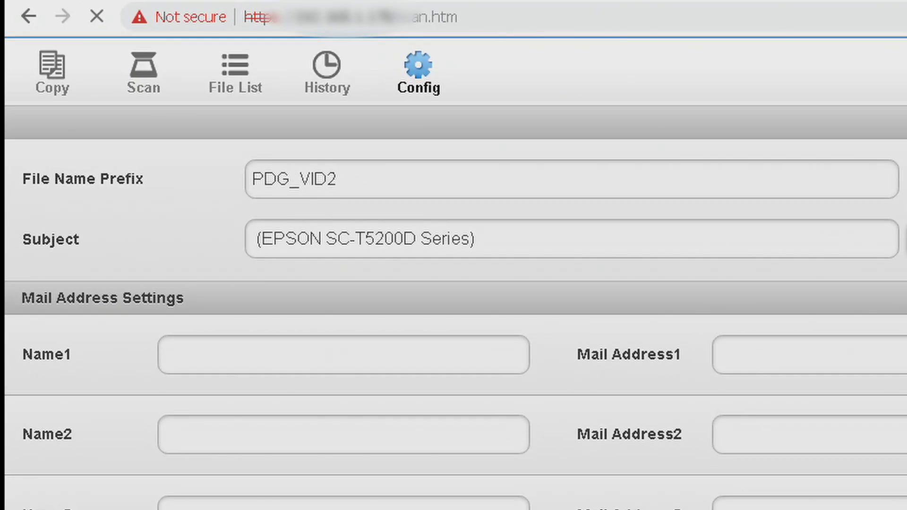
# Scan the loaded document at 200dpi as a JPEG to the HDD
pyautogui.click(143, 71)
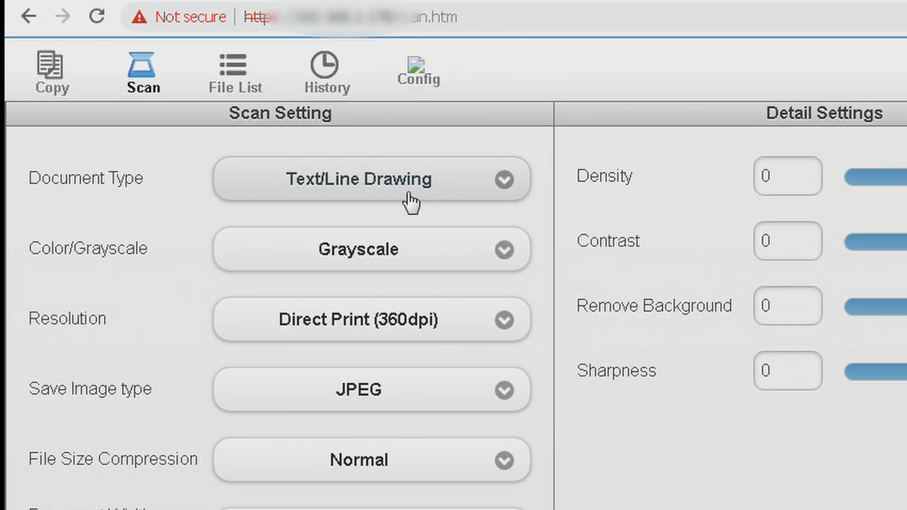
pyautogui.click(371, 320)
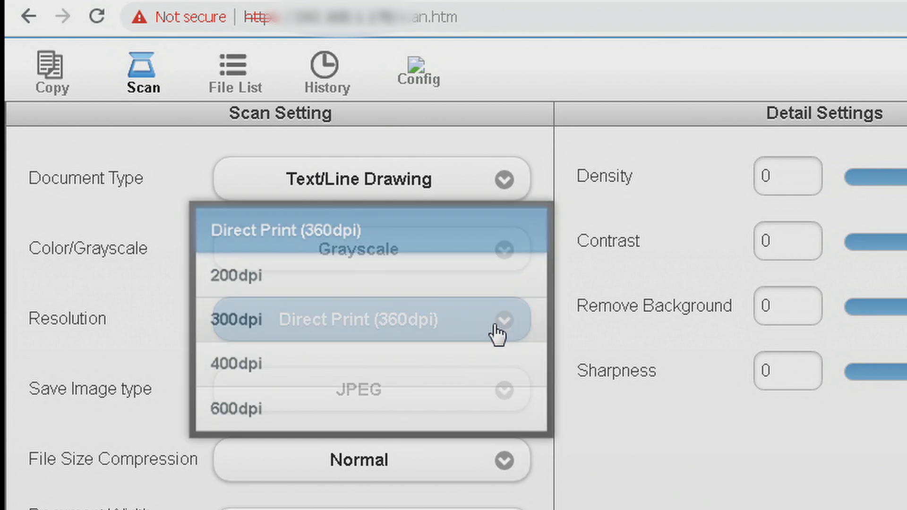
pyautogui.click(235, 276)
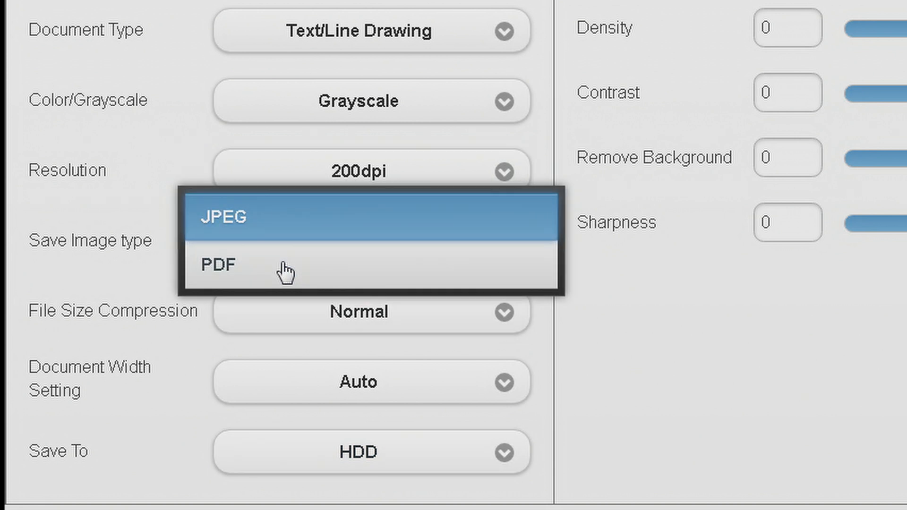
pyautogui.click(221, 218)
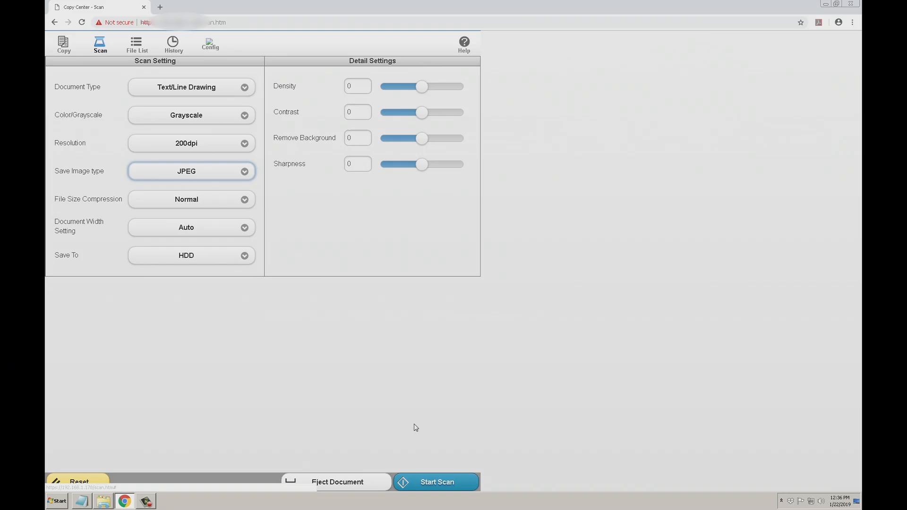
pyautogui.click(436, 482)
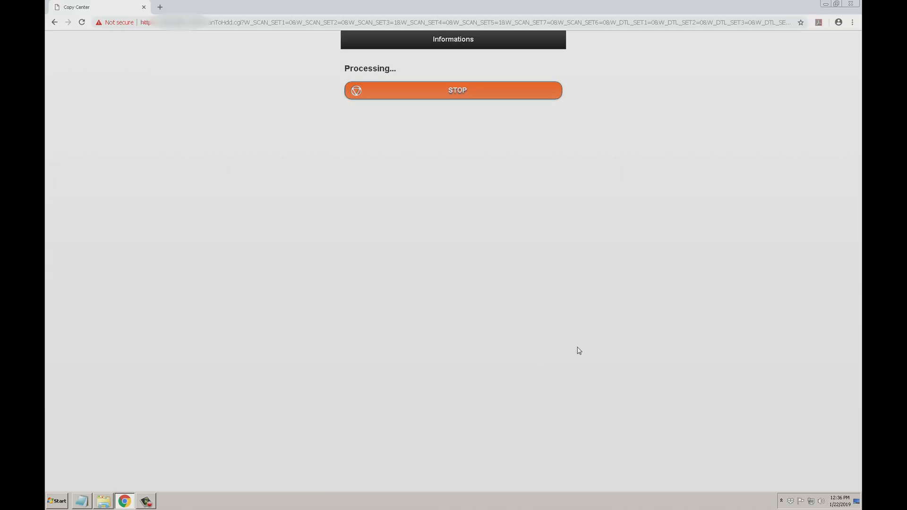
pyautogui.click(453, 90)
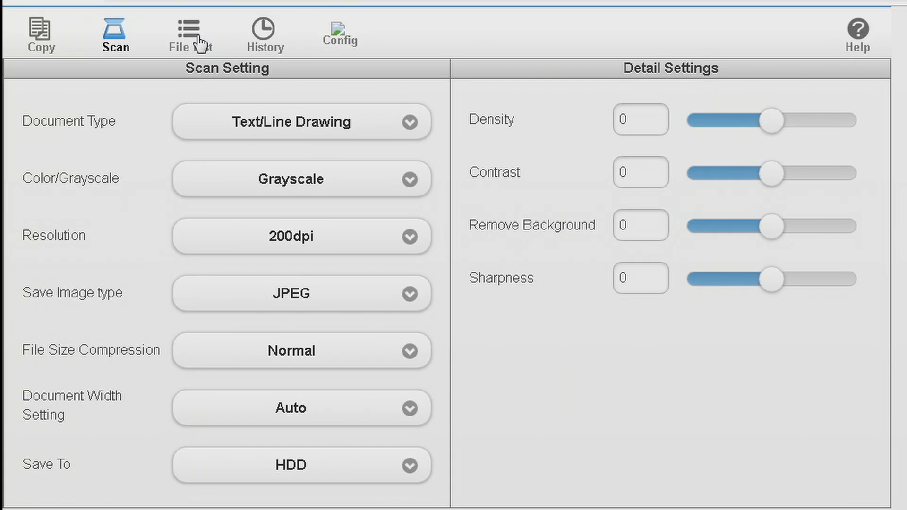
# Download PDG_VID229.jpg from the File List, then return to the Scan settings
pyautogui.click(191, 31)
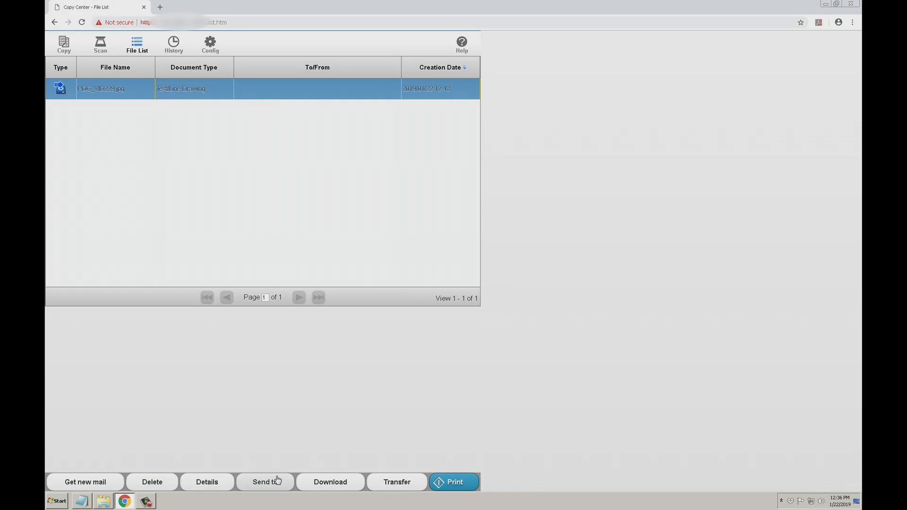
pyautogui.click(330, 481)
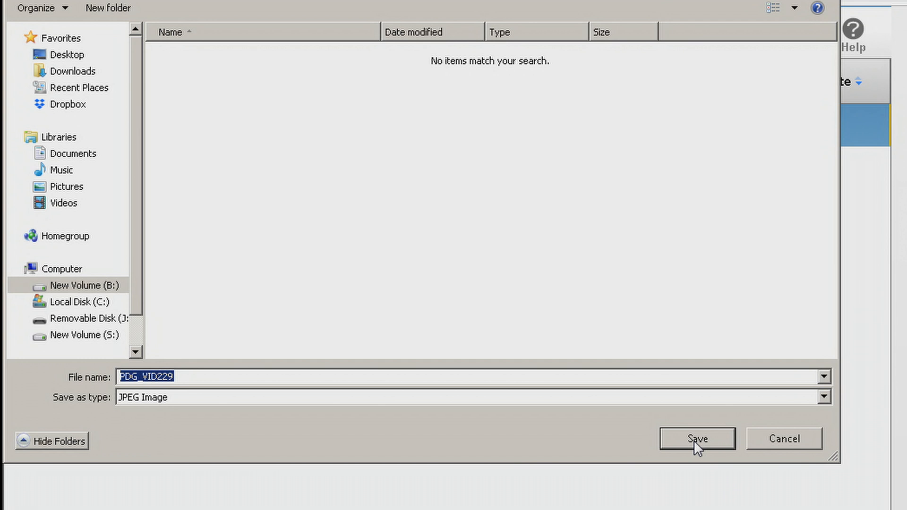
pyautogui.click(696, 439)
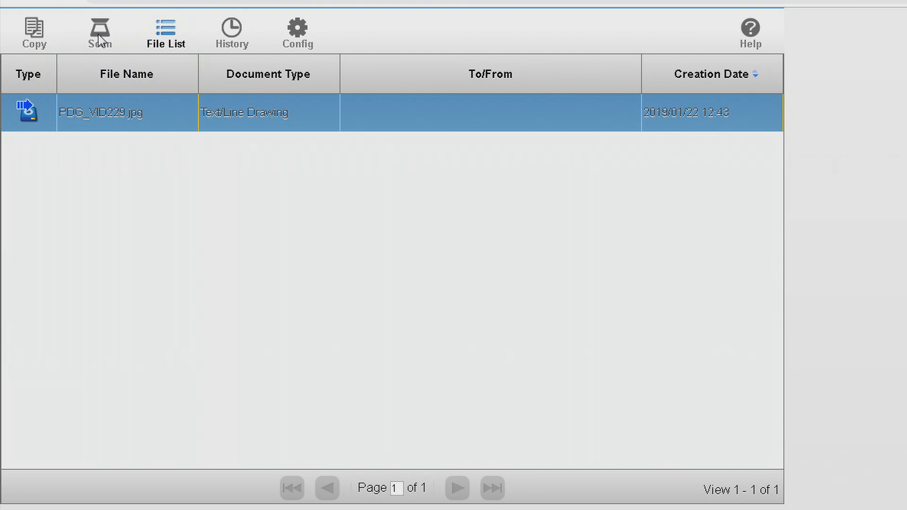
pyautogui.click(100, 32)
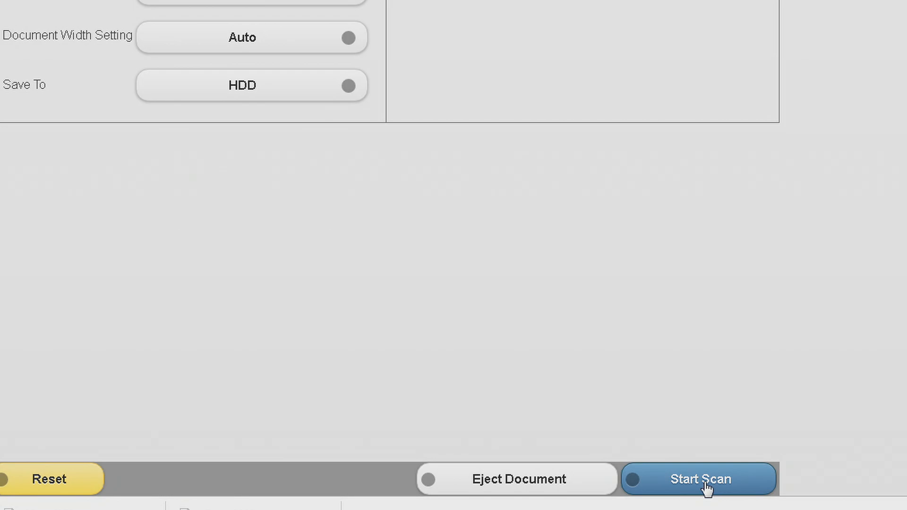
pyautogui.moveTo(557, 333)
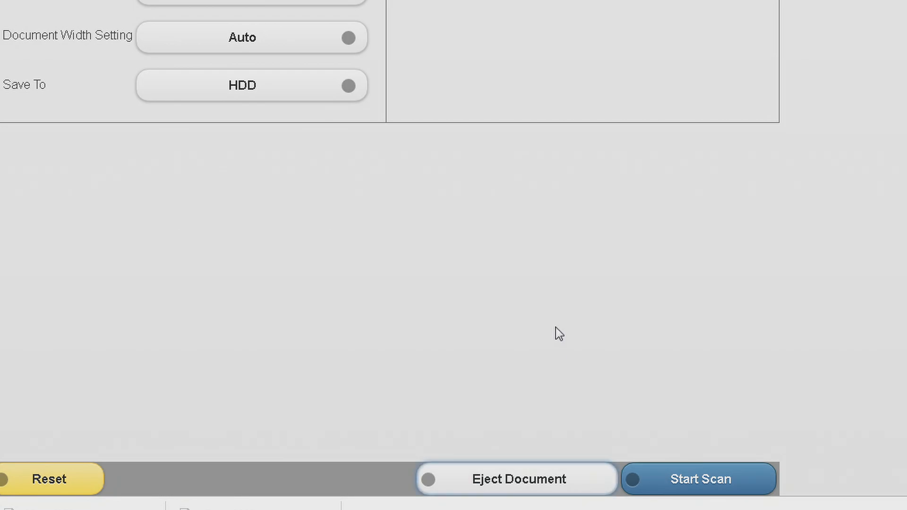